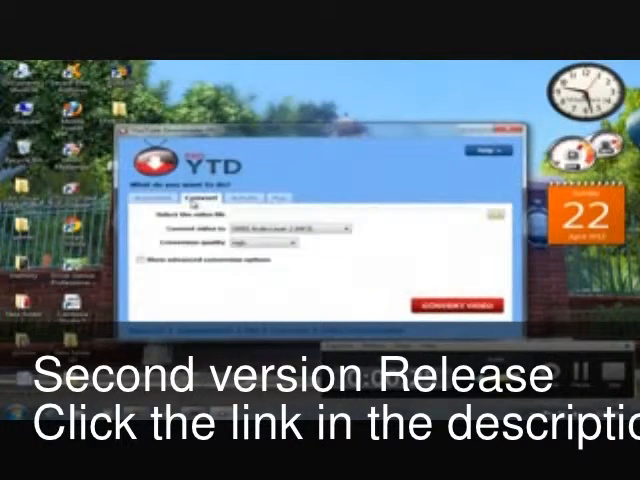
Choose MPG as the output format and select the downloaded video file as the source
{"action": "left_click", "coordinate": [158, 192]}
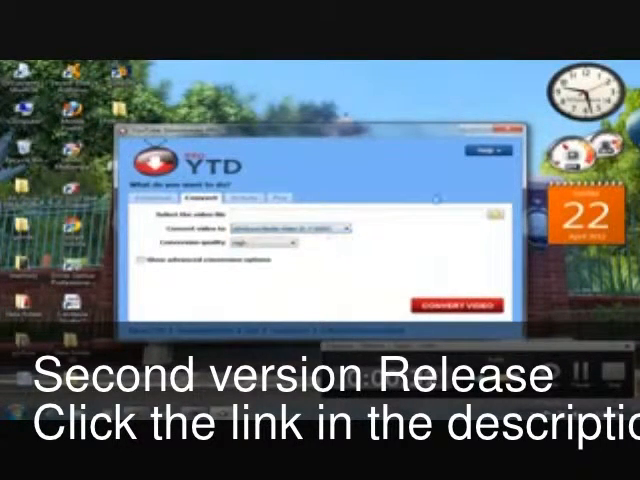
{"action": "left_click", "coordinate": [152, 196]}
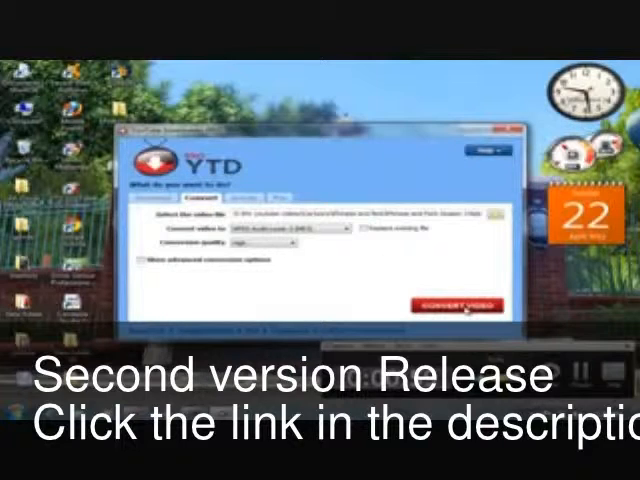
{"action": "left_click", "coordinate": [452, 304]}
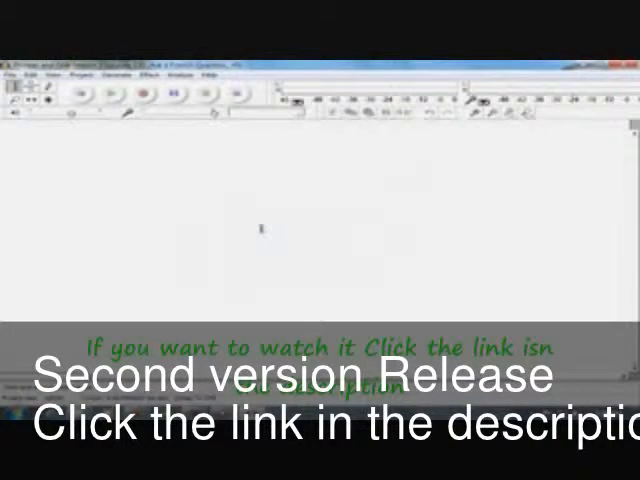
{"action": "mouse_move", "coordinate": [228, 318]}
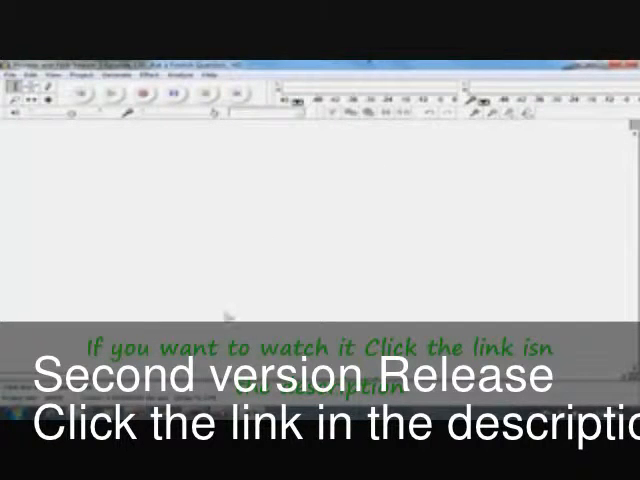